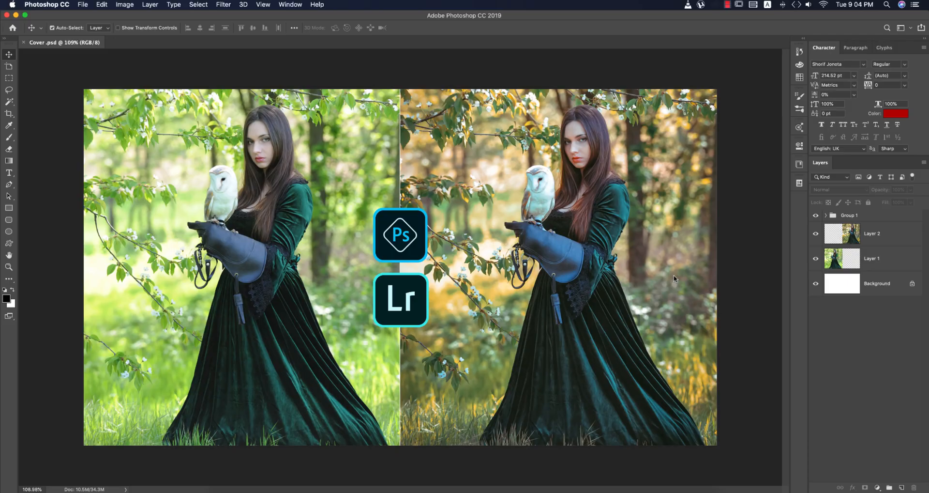
{"action": "mouse_move", "coordinate": [738, 249]}
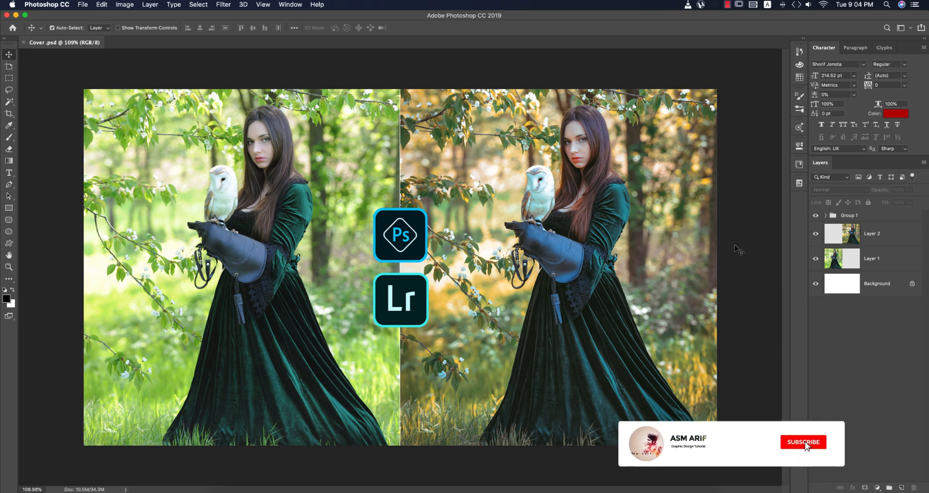
Bring the lady_with_barn_owl photo forward and launch the Camera Raw filter on the layer copy.
{"action": "left_click", "coordinate": [803, 441]}
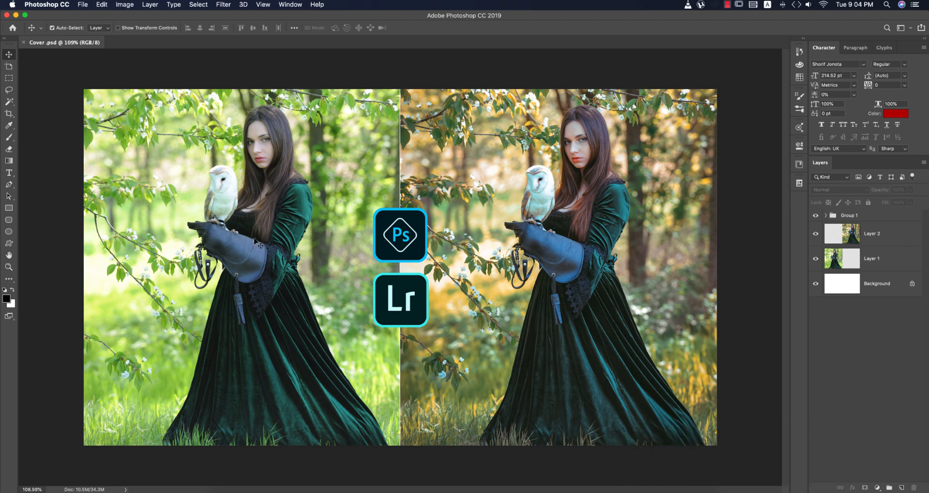
{"action": "mouse_move", "coordinate": [344, 223]}
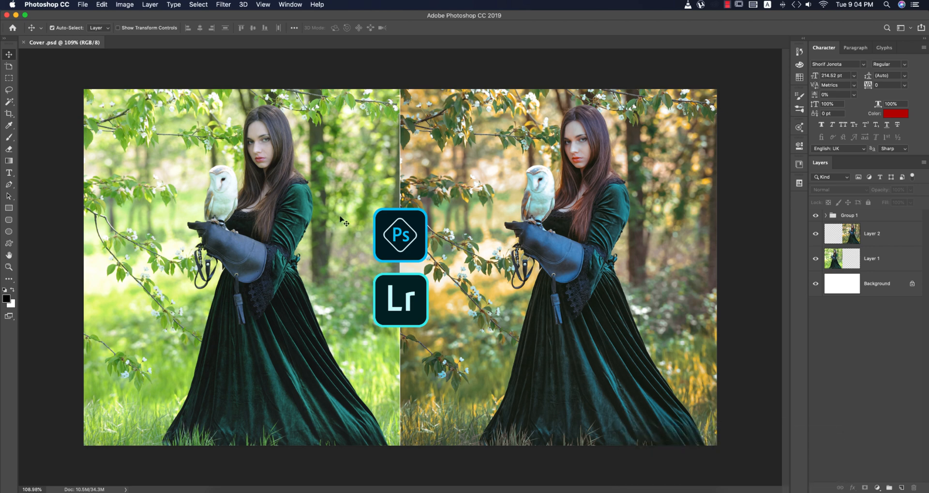
{"action": "mouse_move", "coordinate": [249, 273]}
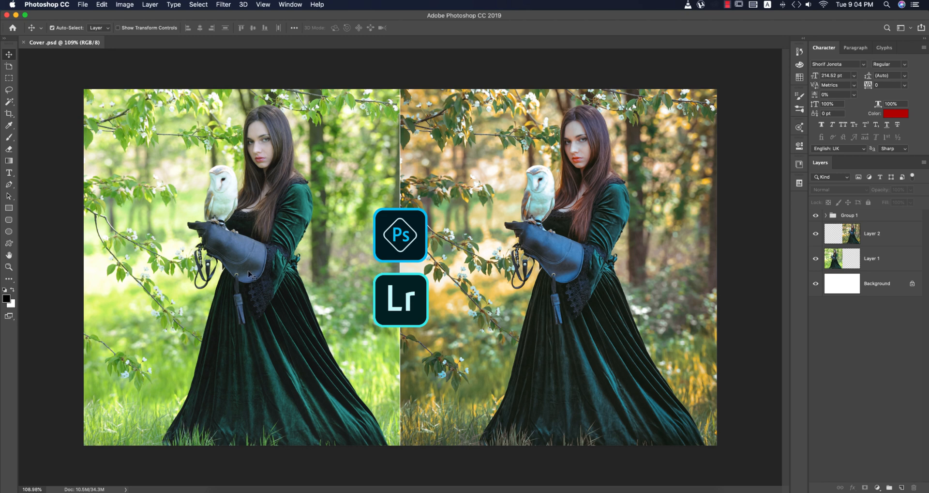
{"action": "mouse_move", "coordinate": [634, 246]}
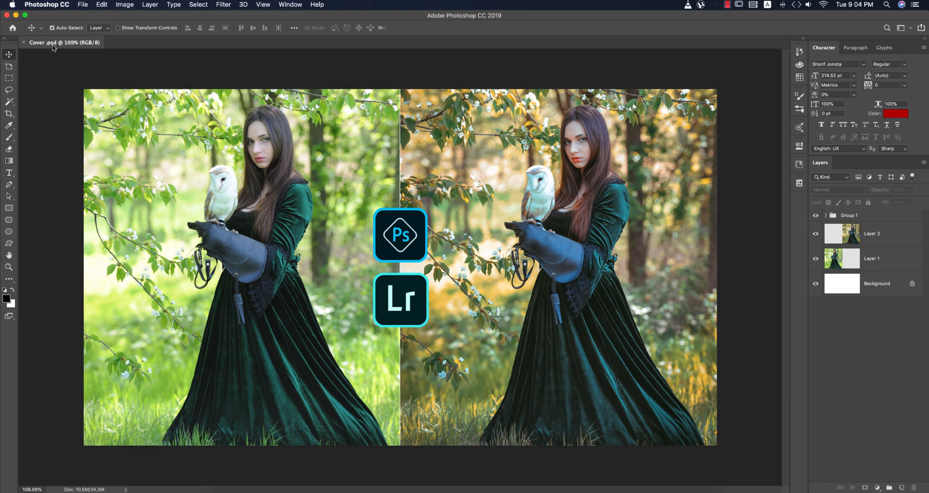
{"action": "left_click", "coordinate": [12, 28]}
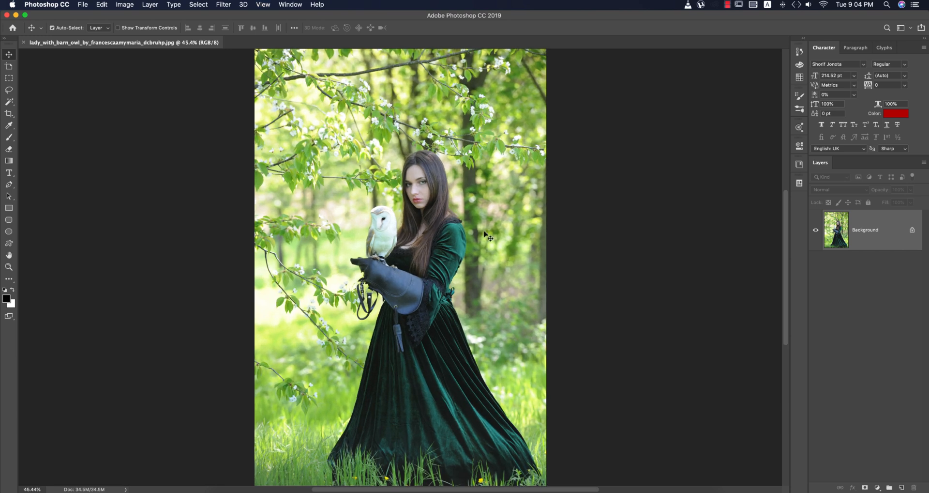
{"action": "mouse_move", "coordinate": [669, 272]}
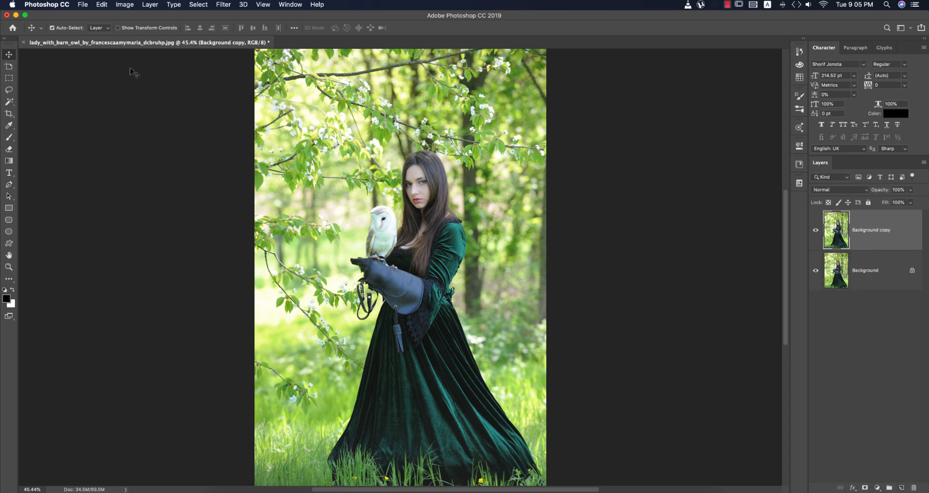
{"action": "left_click", "coordinate": [224, 5]}
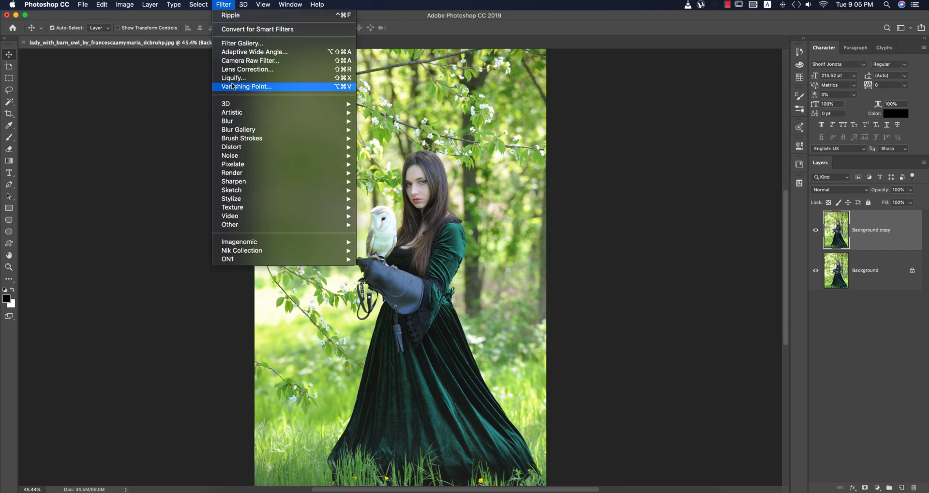
{"action": "left_click", "coordinate": [245, 86]}
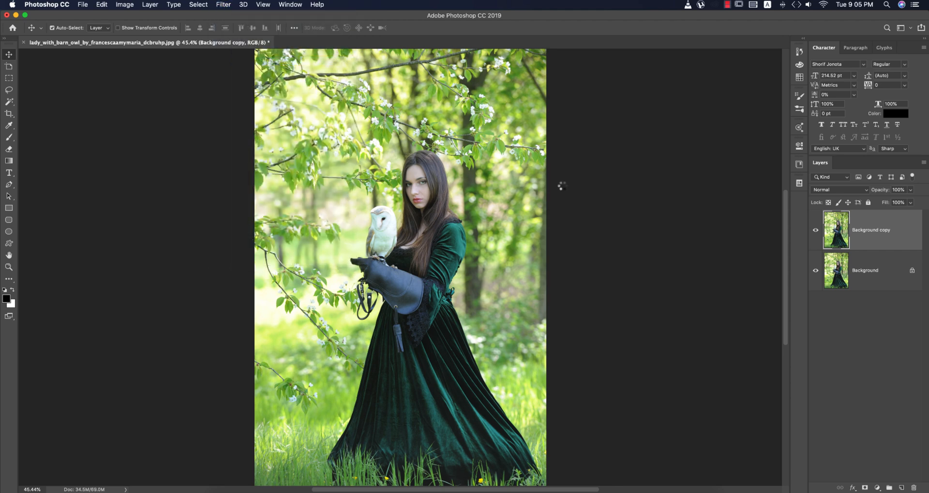
Load the 'outdoor girl.xmp' settings file onto the photo in Camera Raw.
{"action": "left_click", "coordinate": [915, 165]}
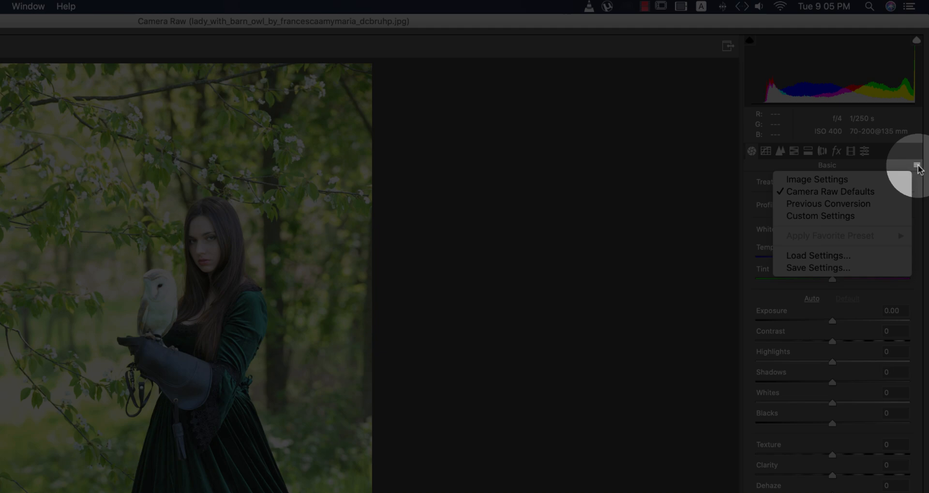
{"action": "left_click", "coordinate": [819, 254]}
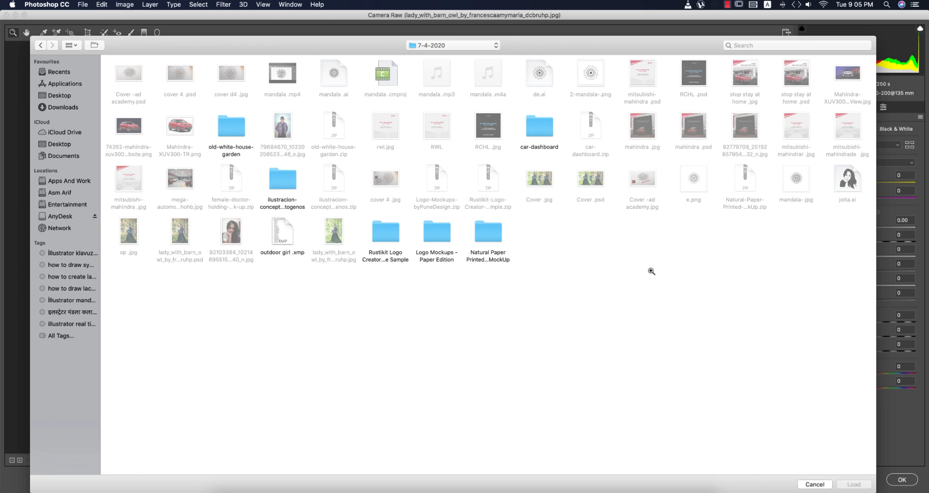
{"action": "mouse_move", "coordinate": [458, 220]}
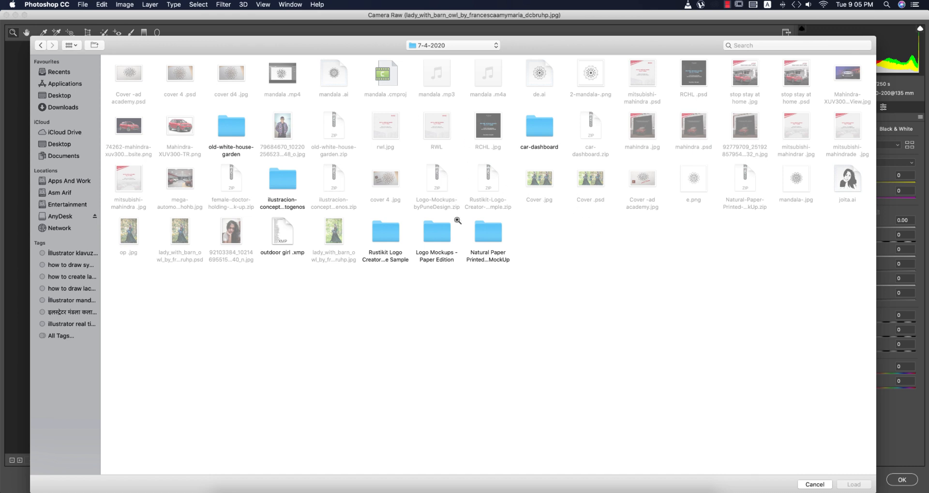
{"action": "left_click", "coordinate": [282, 231]}
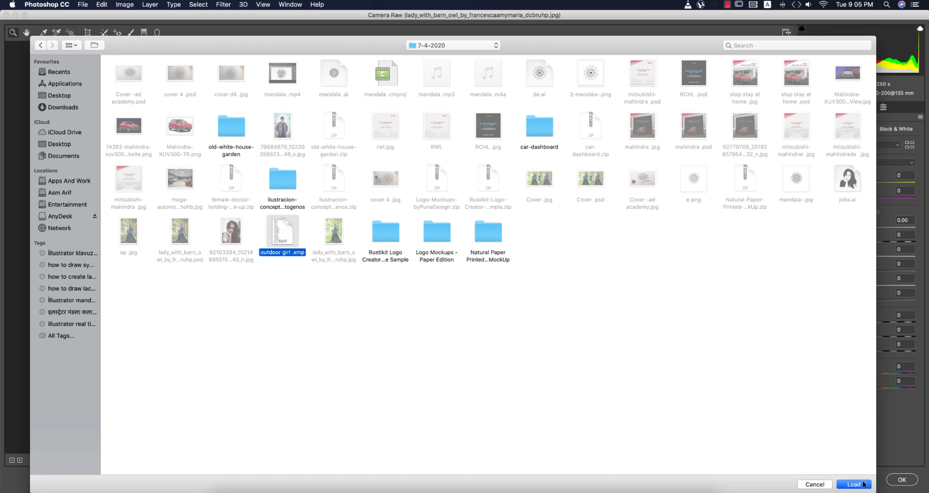
{"action": "left_click", "coordinate": [853, 484]}
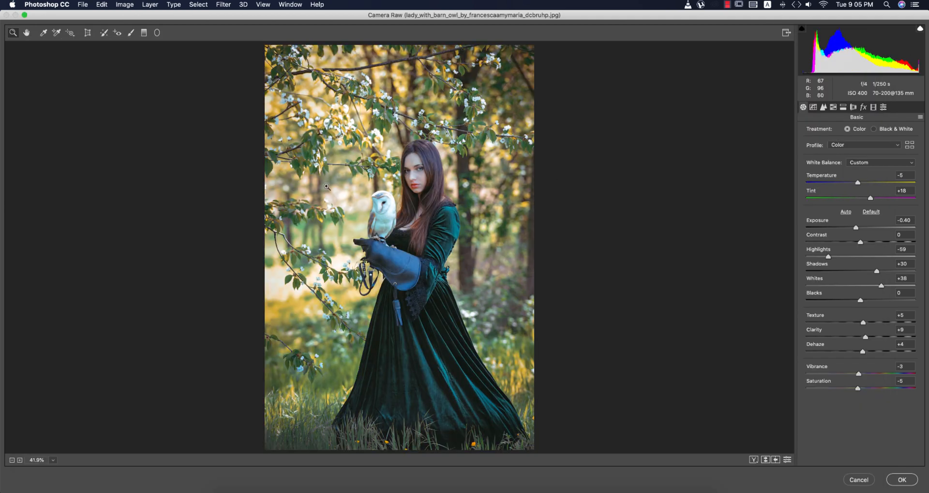
{"action": "mouse_move", "coordinate": [532, 265]}
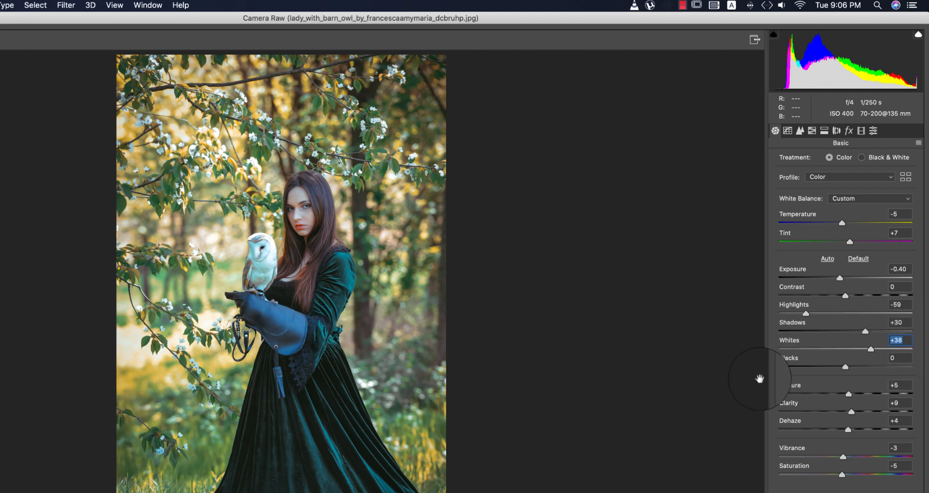
{"action": "mouse_move", "coordinate": [805, 314]}
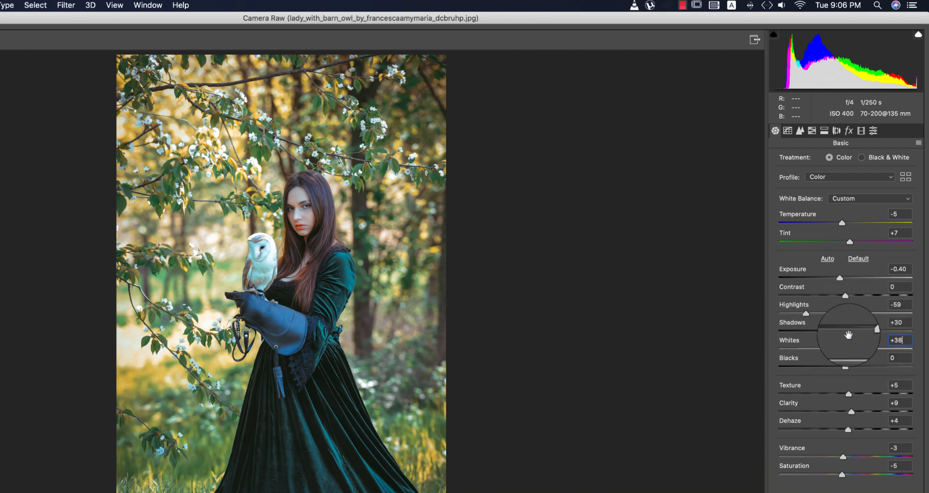
{"action": "mouse_move", "coordinate": [711, 366]}
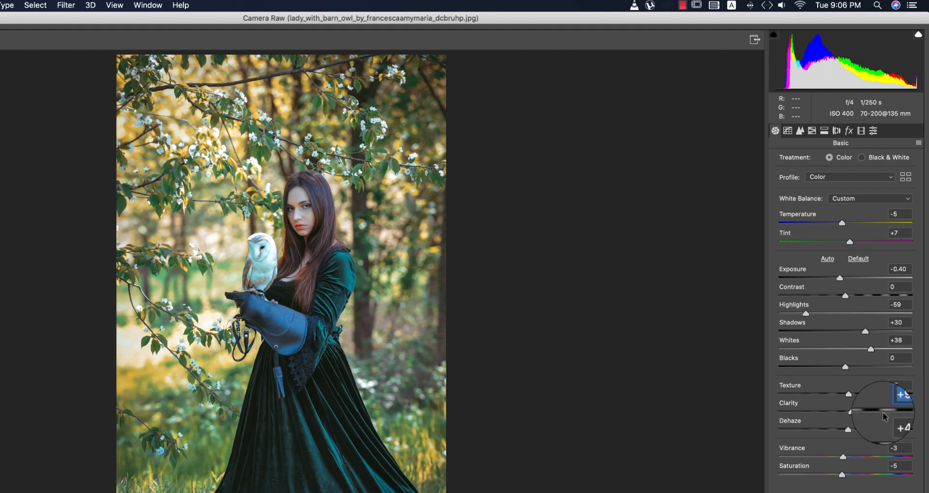
Fine-tune the Clarity slider in the Basic panel.
{"action": "left_click_drag", "start_coordinate": [848, 410], "coordinate": [886, 409]}
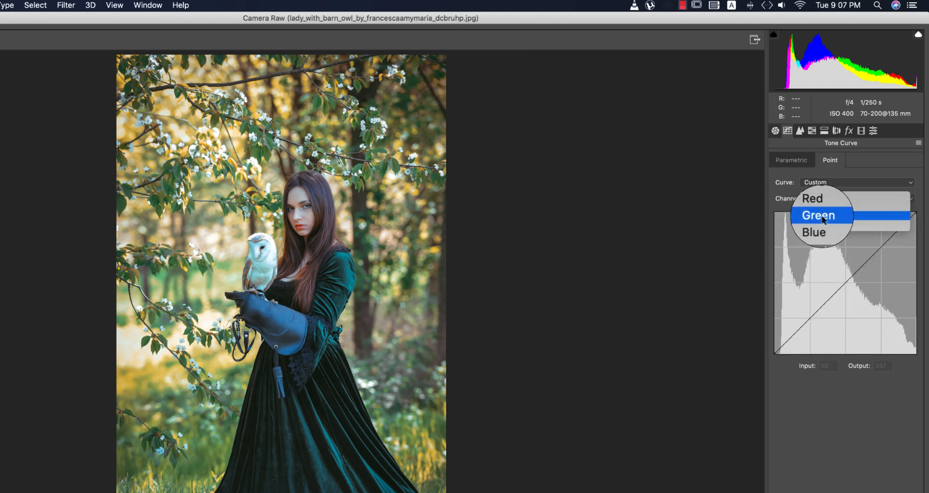
Reshape the Green channel point curve, pulling midtones down and lifting the shadow end.
{"action": "left_click", "coordinate": [818, 215]}
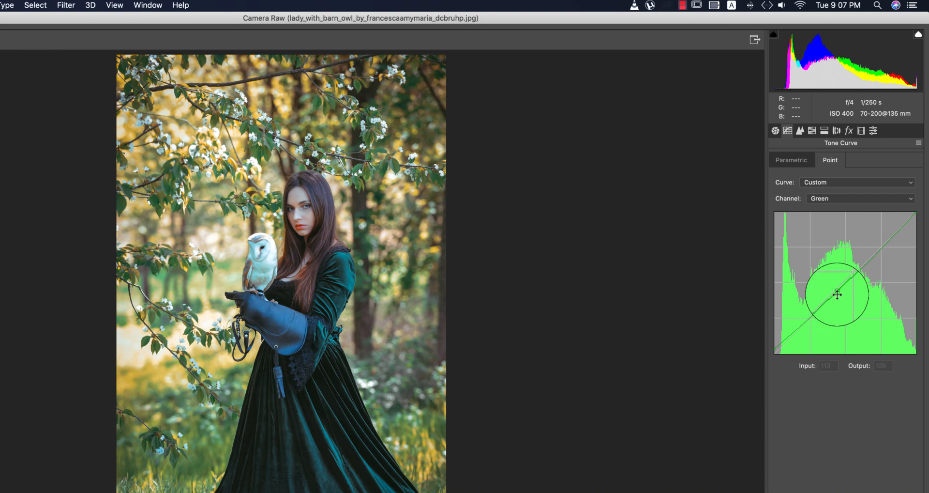
{"action": "left_click_drag", "start_coordinate": [837, 295], "coordinate": [837, 293]}
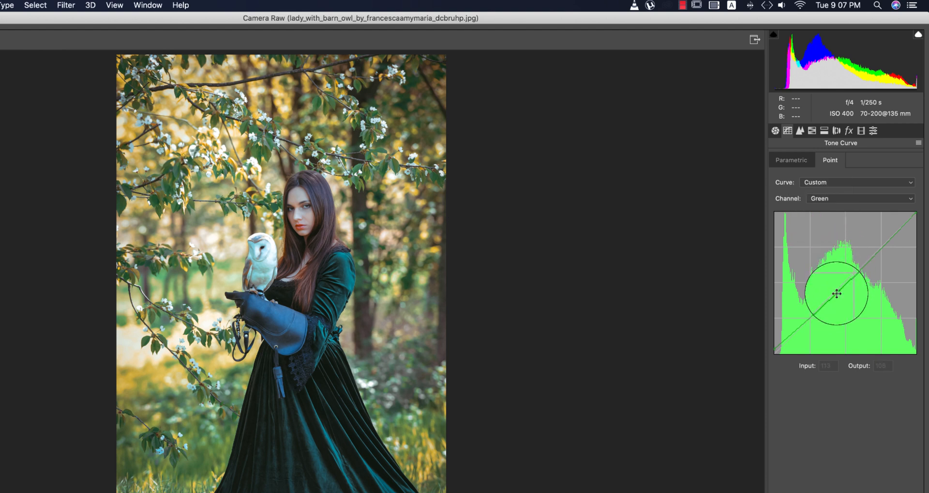
{"action": "left_click_drag", "start_coordinate": [836, 293], "coordinate": [769, 345]}
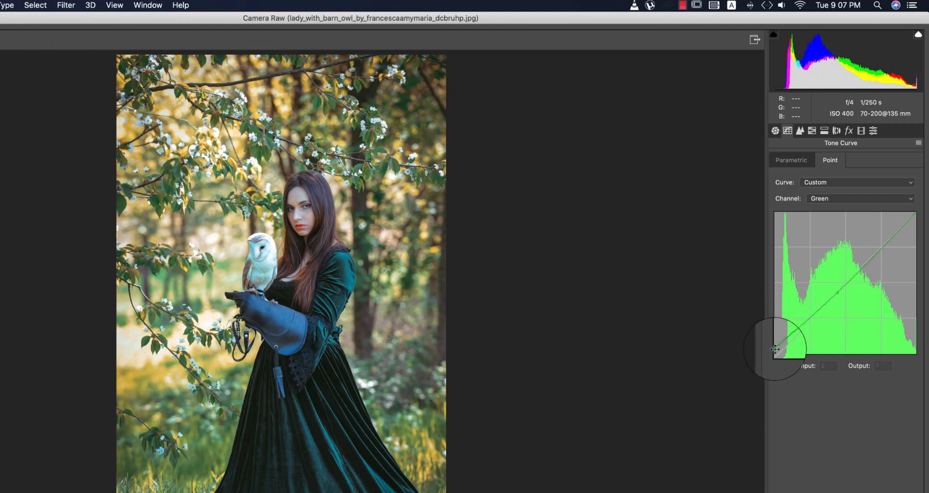
{"action": "left_click_drag", "start_coordinate": [776, 349], "coordinate": [788, 281]}
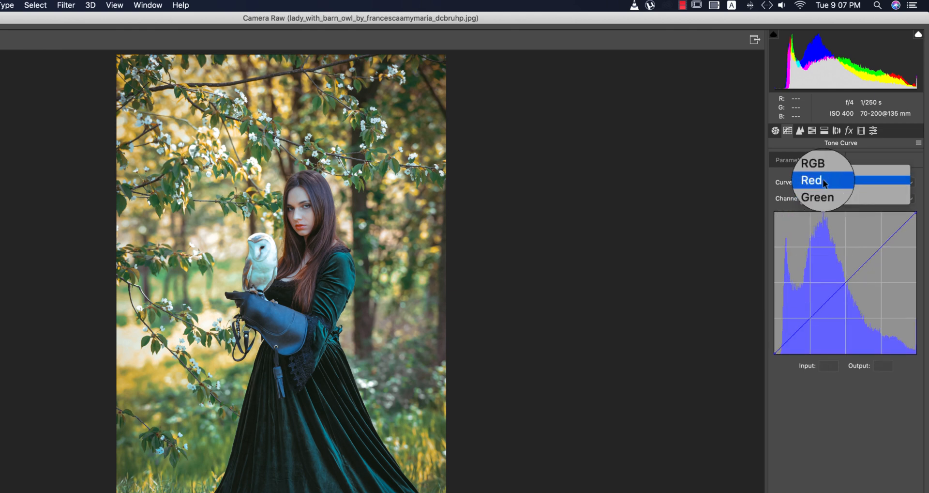
Pull down the Red channel point curve's midtones.
{"action": "left_click", "coordinate": [811, 180]}
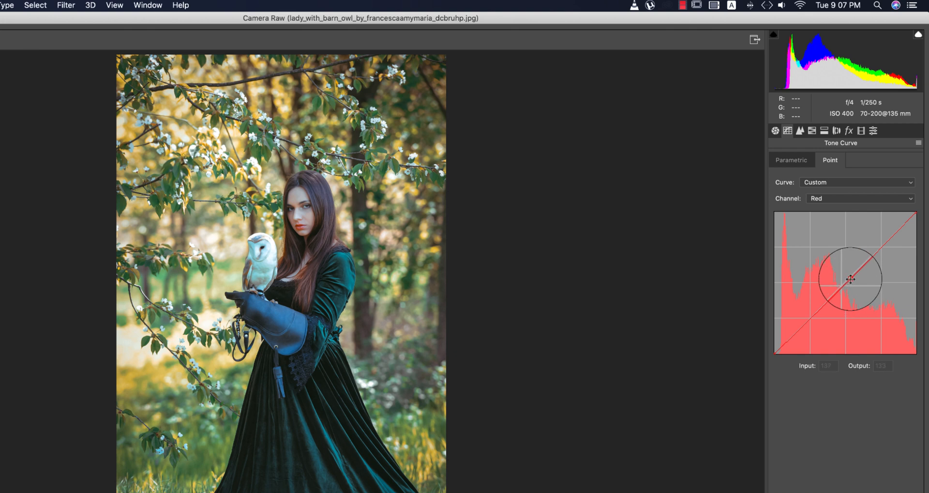
{"action": "left_click_drag", "start_coordinate": [850, 279], "coordinate": [773, 356]}
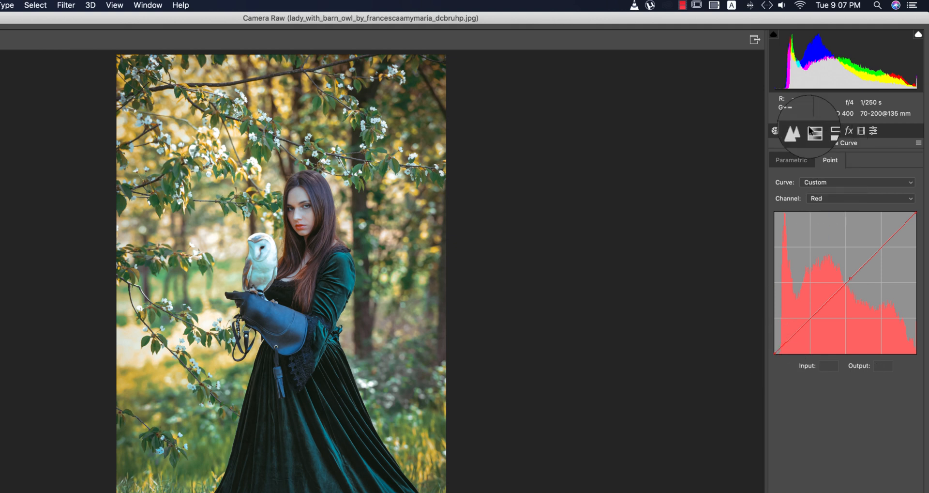
Bring up the Detail settings for sharpening and noise reduction.
{"action": "left_click", "coordinate": [800, 131]}
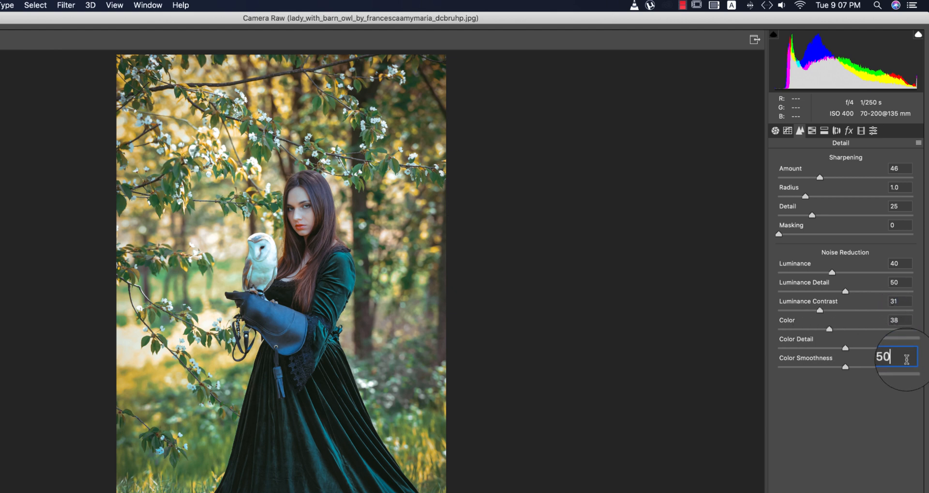
Shift the greens hue in the HSL panel, then move on to Split Toning.
{"action": "left_click", "coordinate": [799, 131]}
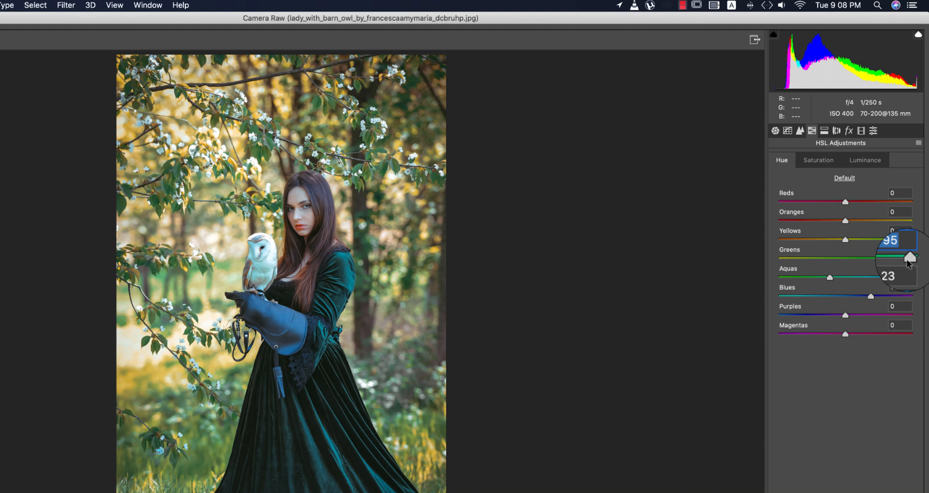
{"action": "left_click_drag", "start_coordinate": [830, 277], "coordinate": [823, 276]}
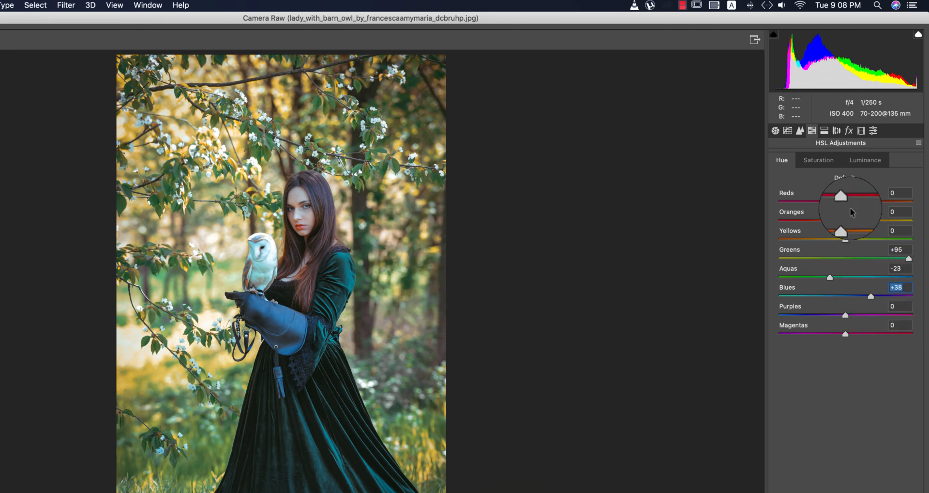
{"action": "left_click", "coordinate": [818, 160]}
{"action": "type", "text": "+17"}
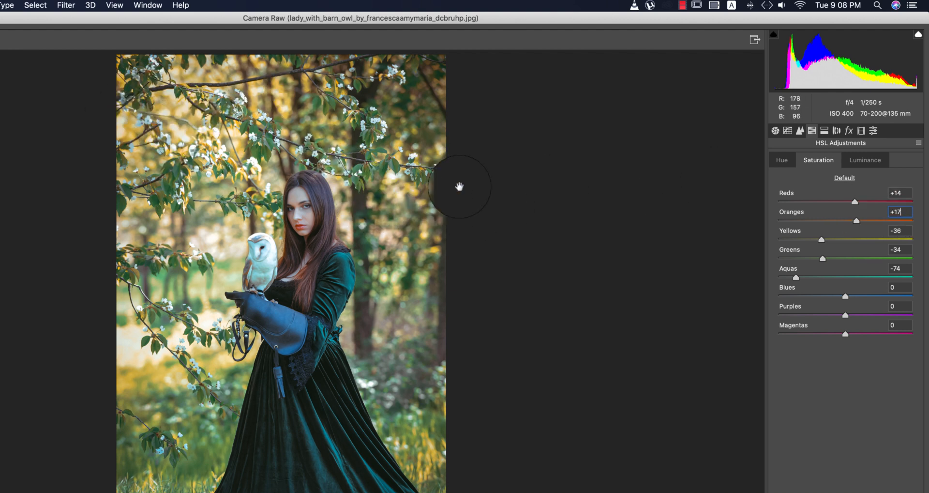
{"action": "mouse_move", "coordinate": [854, 280]}
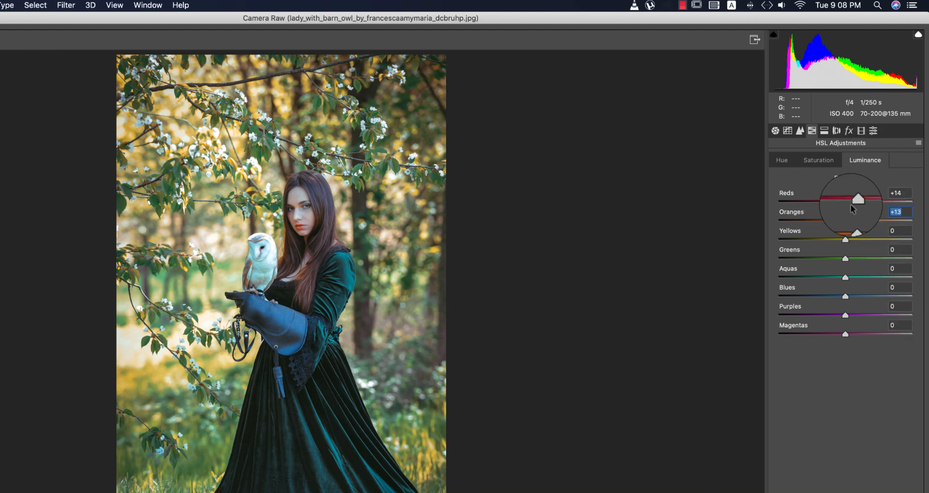
{"action": "left_click", "coordinate": [823, 130]}
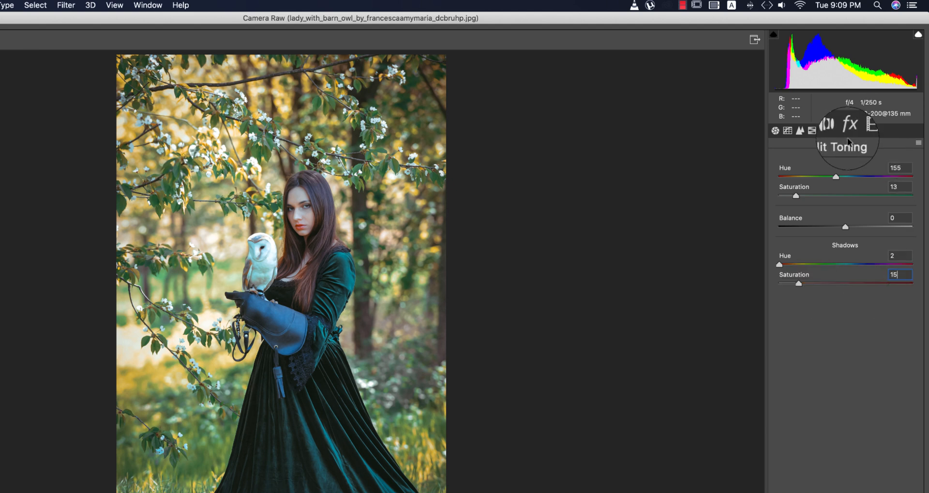
Set the post-crop vignette in Effects to amount -20, midpoint 40, feather 50.
{"action": "left_click", "coordinate": [847, 131]}
{"action": "type", "text": "-20"}
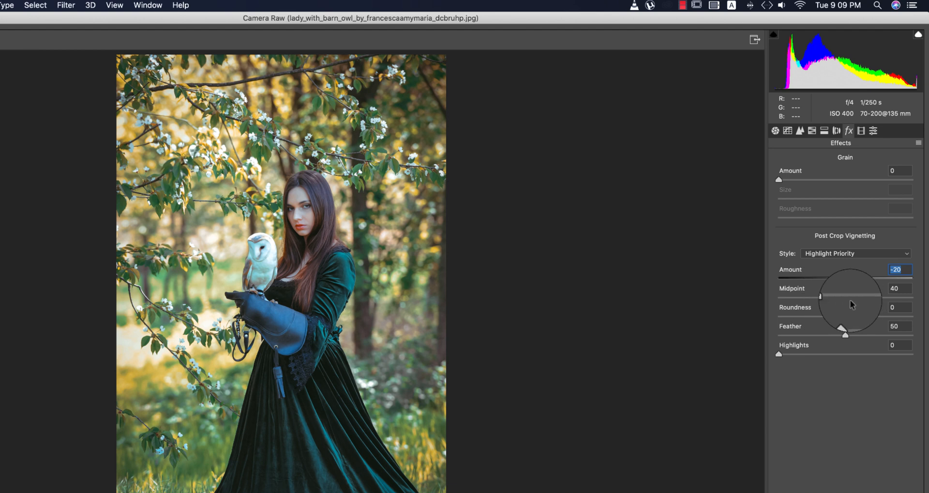
{"action": "left_click", "coordinate": [898, 288]}
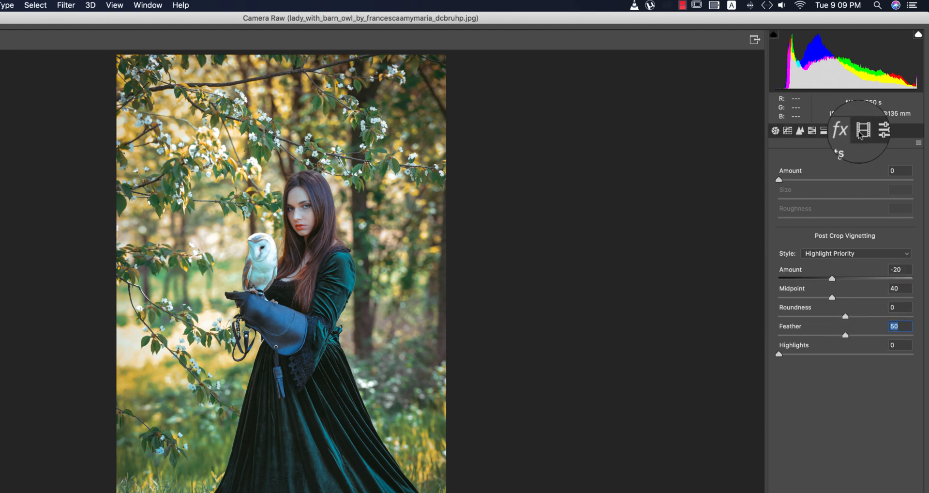
Recalibrate the primaries (red +68/+43, green +65/+42, blue -65/-3) and apply Camera Raw with OK.
{"action": "left_click", "coordinate": [873, 131]}
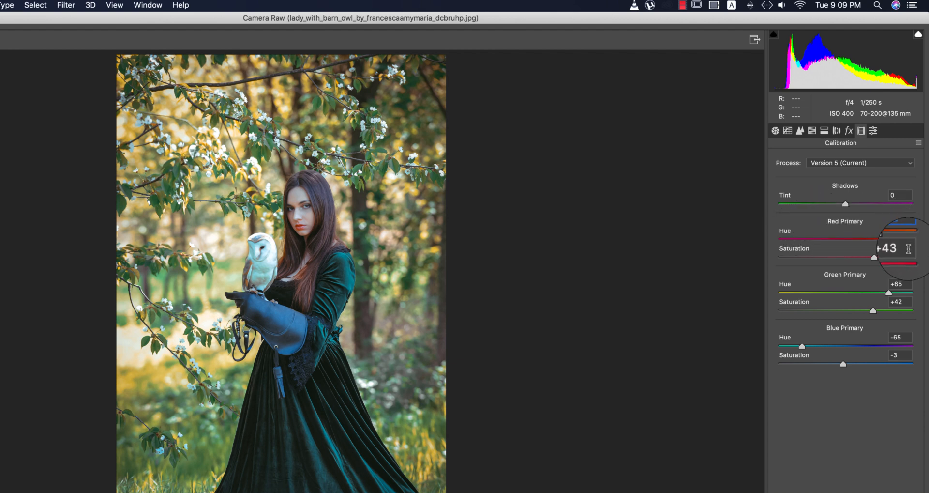
{"action": "left_click", "coordinate": [894, 248]}
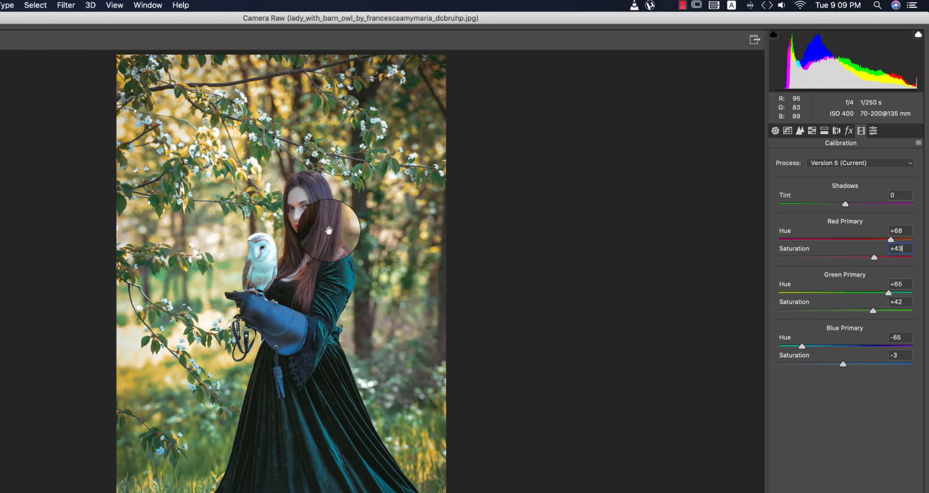
{"action": "left_click", "coordinate": [897, 283]}
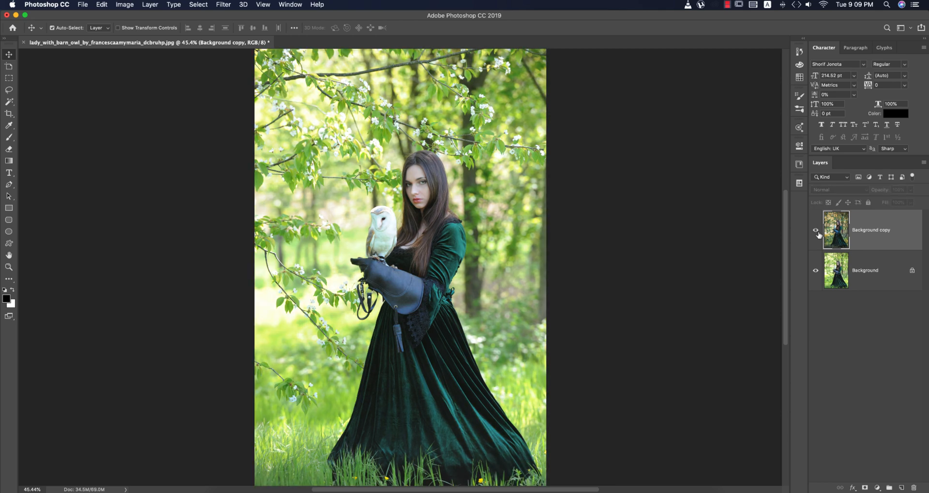
Toggle the graded Background copy layer for a before/after check, then switch to Lightroom Classic.
{"action": "left_click", "coordinate": [816, 230]}
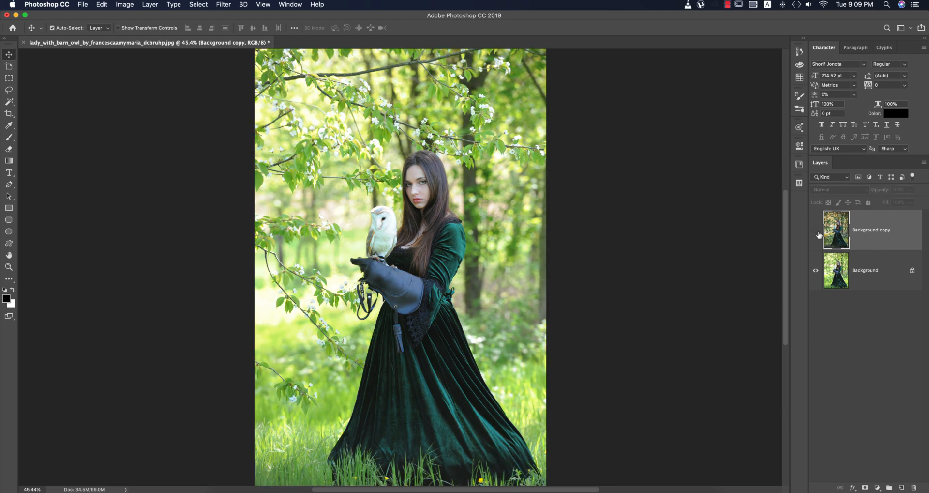
{"action": "left_click", "coordinate": [817, 231]}
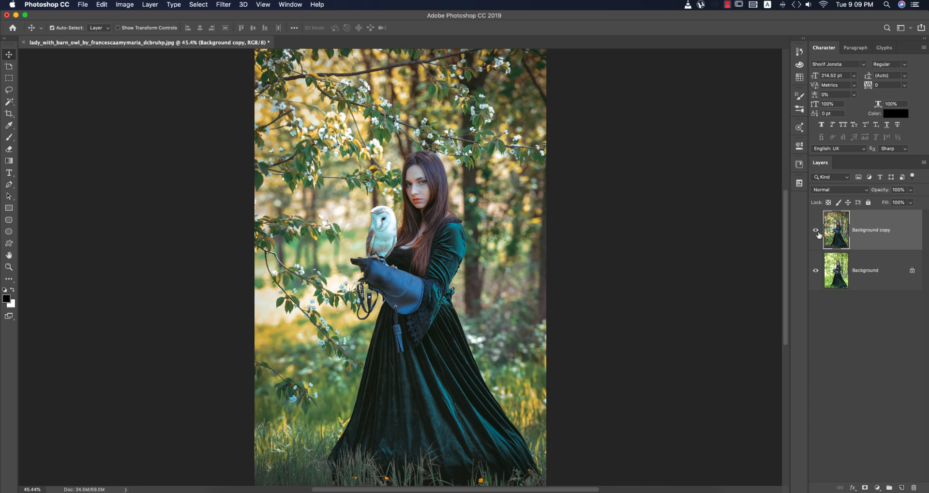
{"action": "mouse_move", "coordinate": [344, 486]}
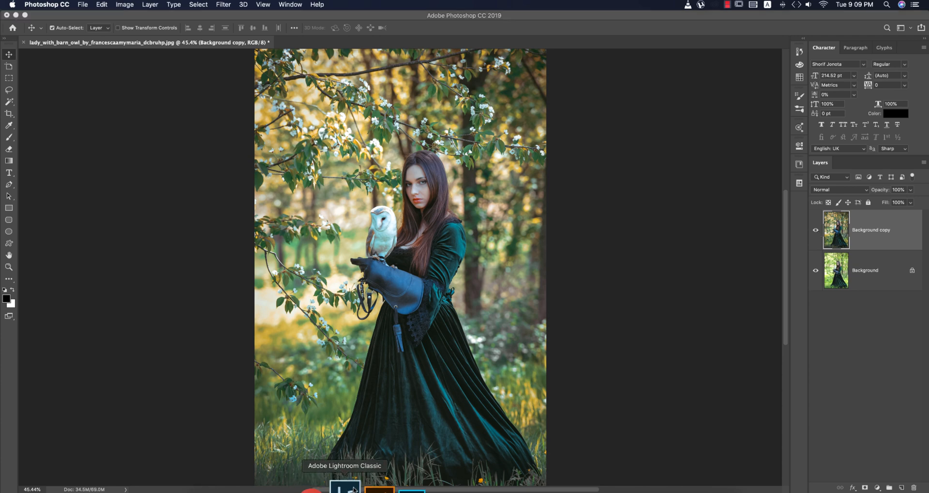
{"action": "left_click", "coordinate": [345, 486]}
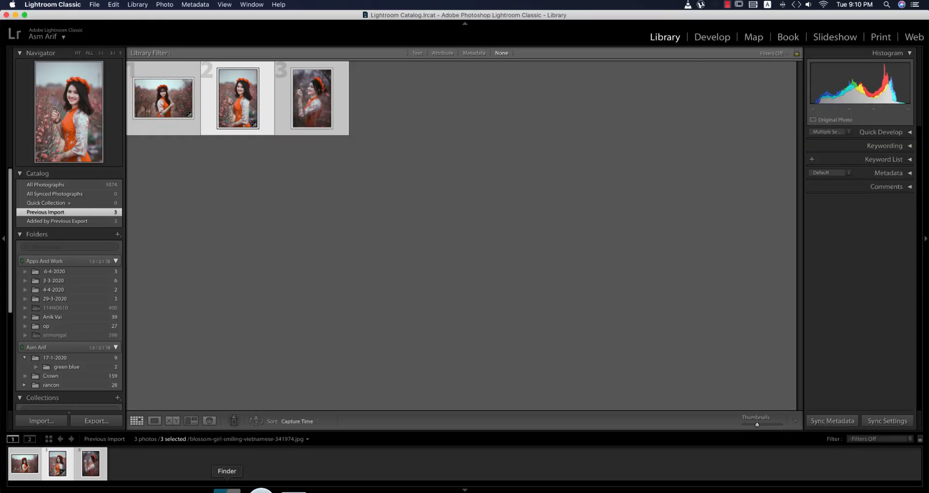
Import the barn owl JPG from the 7-4-2020 folder into the Lightroom catalog.
{"action": "left_click", "coordinate": [226, 470]}
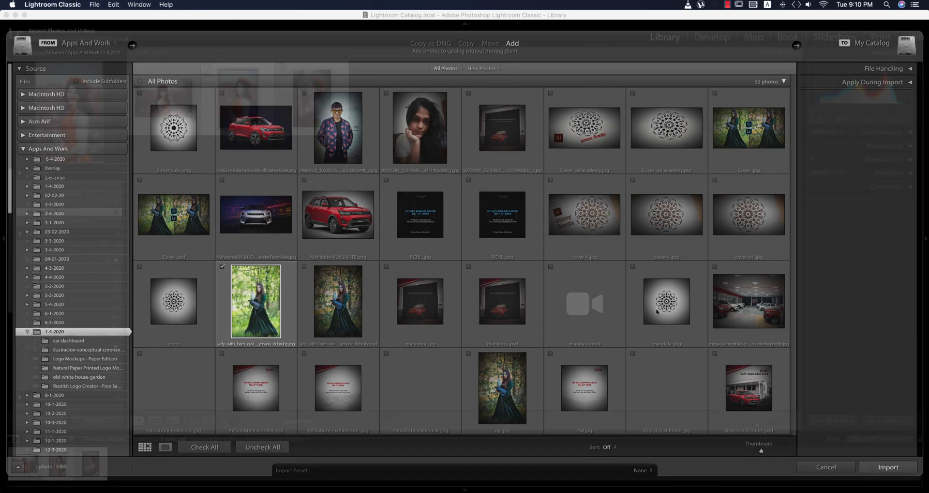
{"action": "left_click", "coordinate": [887, 467]}
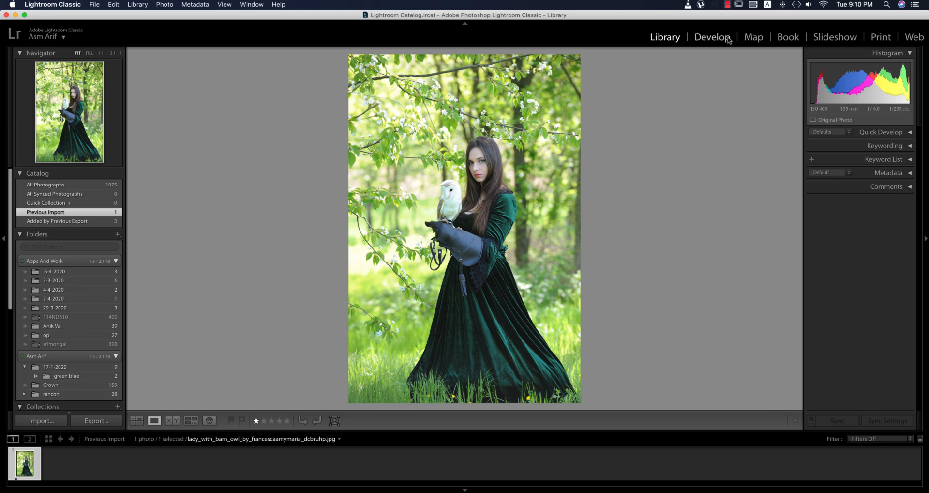
In Develop, import the preset and apply 'outdoor girl' from User Presets for warm golden tones.
{"action": "left_click", "coordinate": [713, 37]}
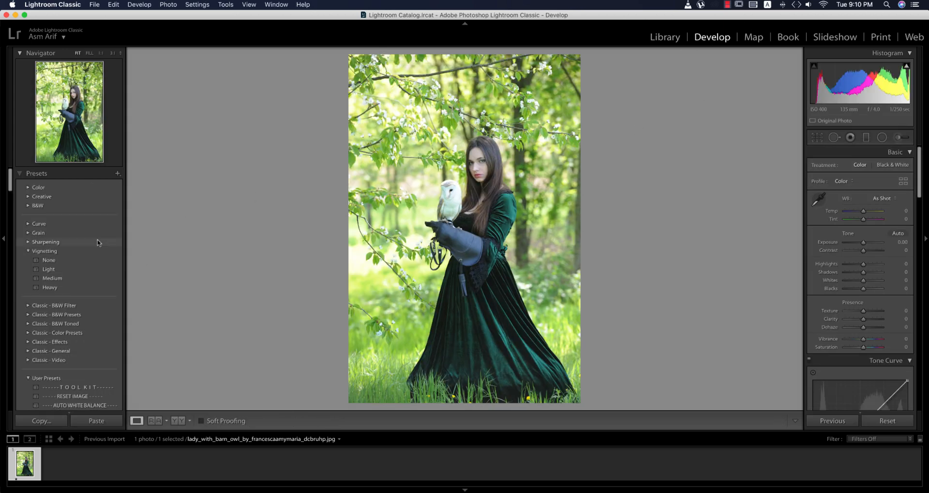
{"action": "left_click", "coordinate": [118, 173]}
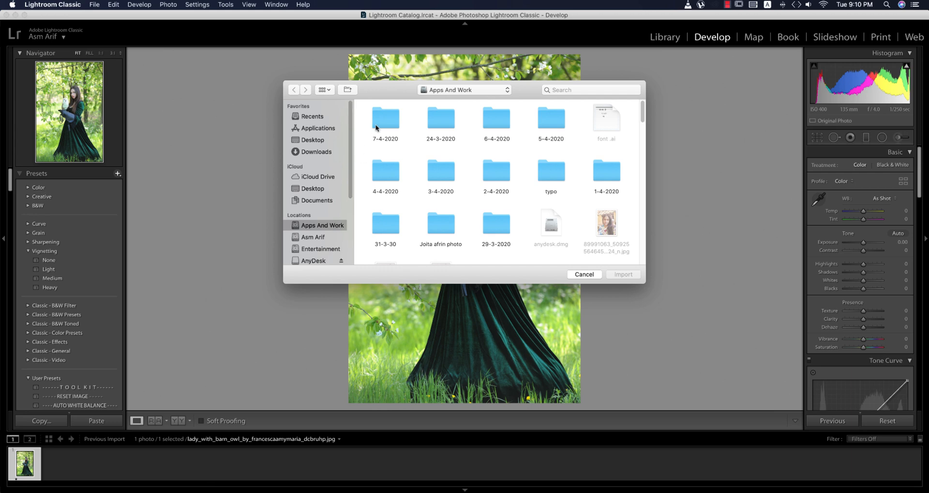
{"action": "double_click", "coordinate": [385, 117]}
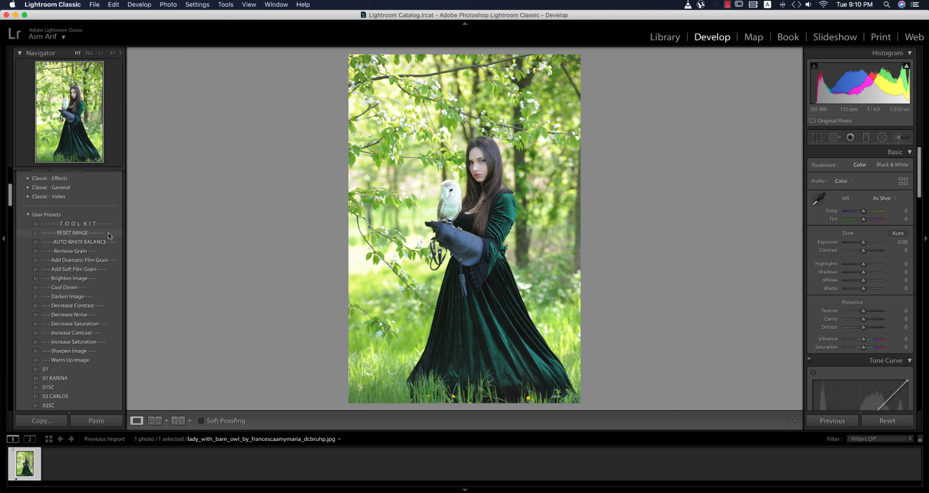
{"action": "scroll", "scroll_direction": "down", "scroll_amount": 3}
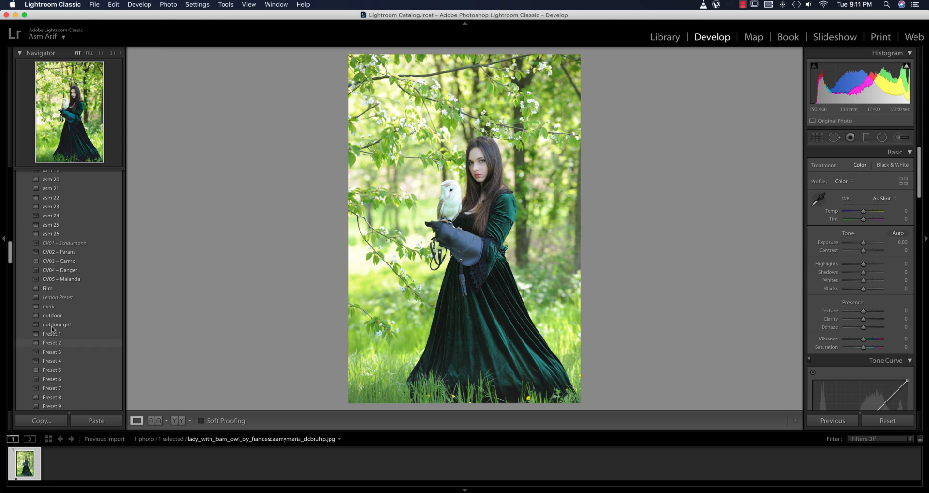
{"action": "left_click", "coordinate": [56, 325]}
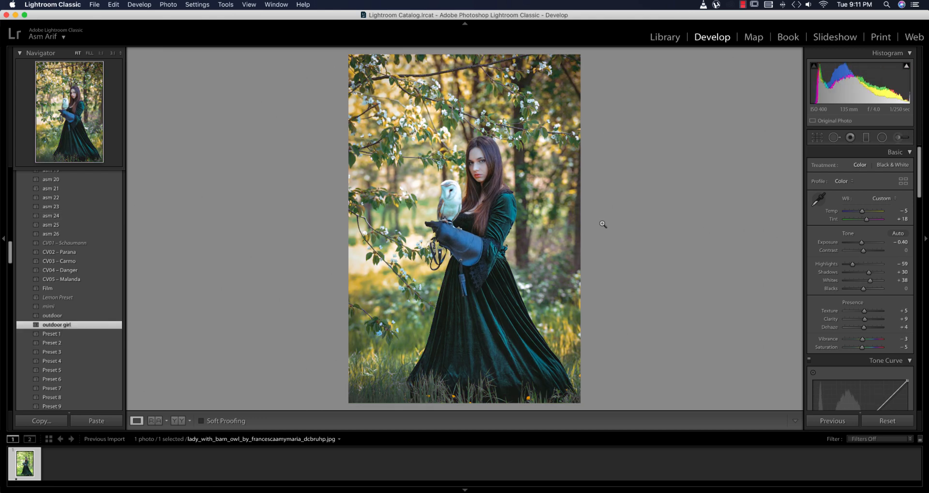
{"action": "mouse_move", "coordinate": [659, 274]}
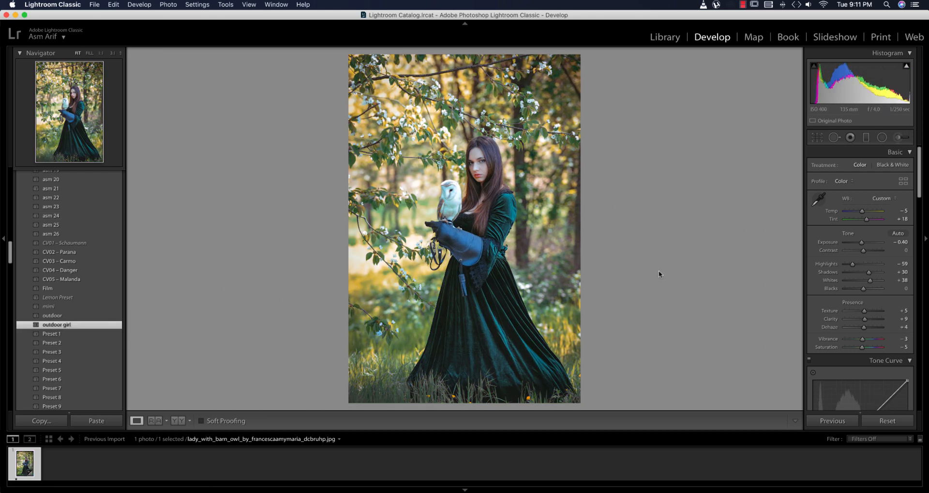
Export the graded owl portrait as a JPEG via File > Export, overwriting the existing file.
{"action": "left_click", "coordinate": [94, 4]}
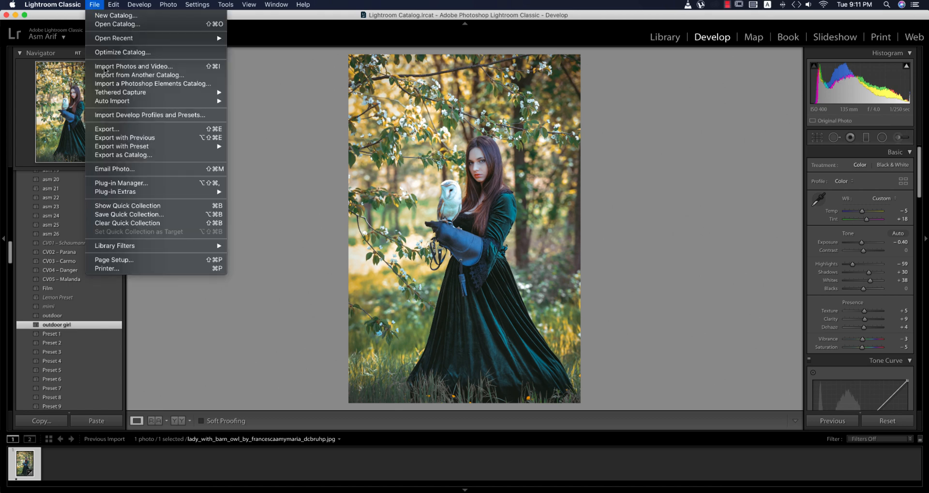
{"action": "left_click", "coordinate": [106, 129]}
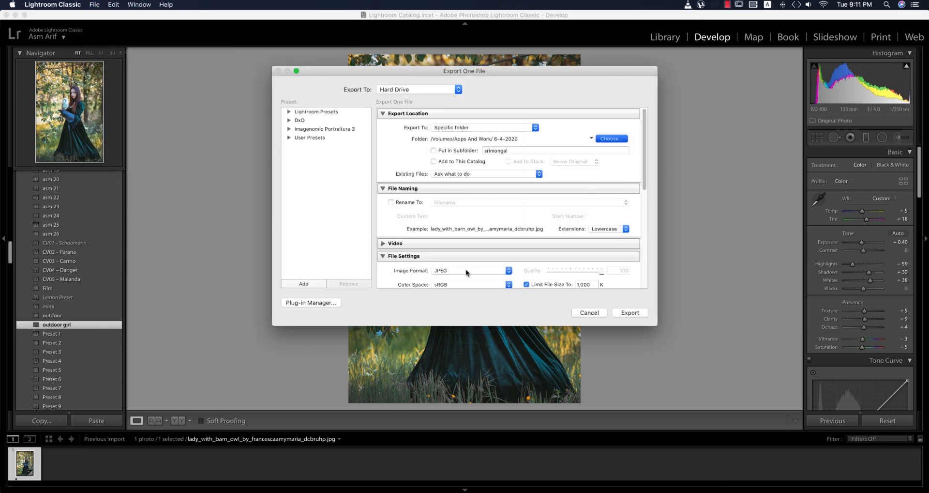
{"action": "left_click", "coordinate": [611, 139]}
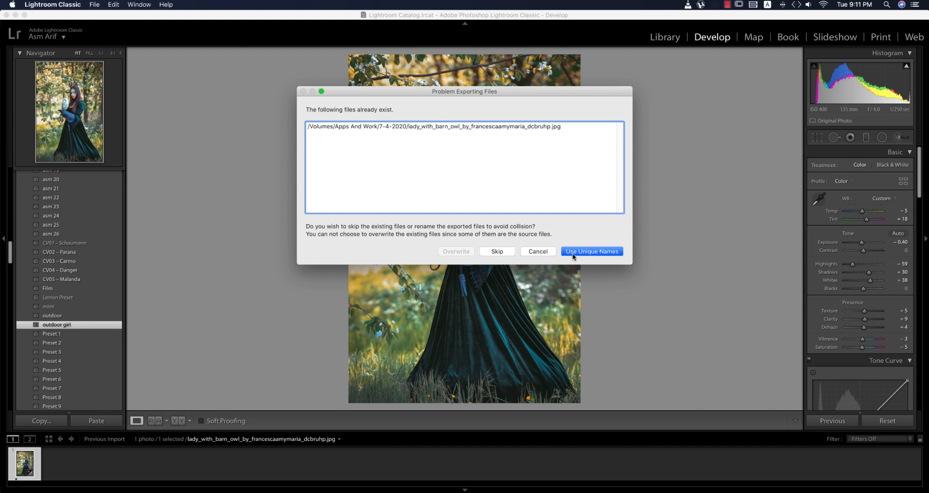
{"action": "mouse_move", "coordinate": [556, 136]}
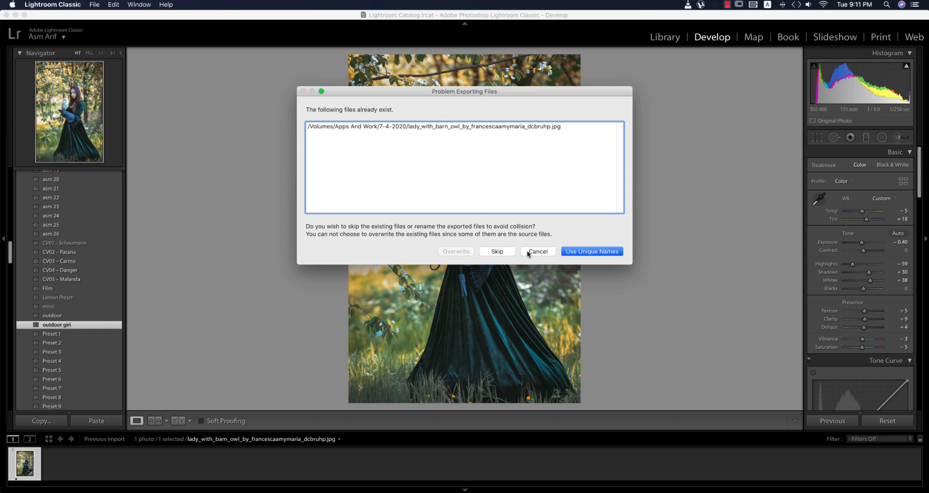
{"action": "left_click", "coordinate": [590, 250]}
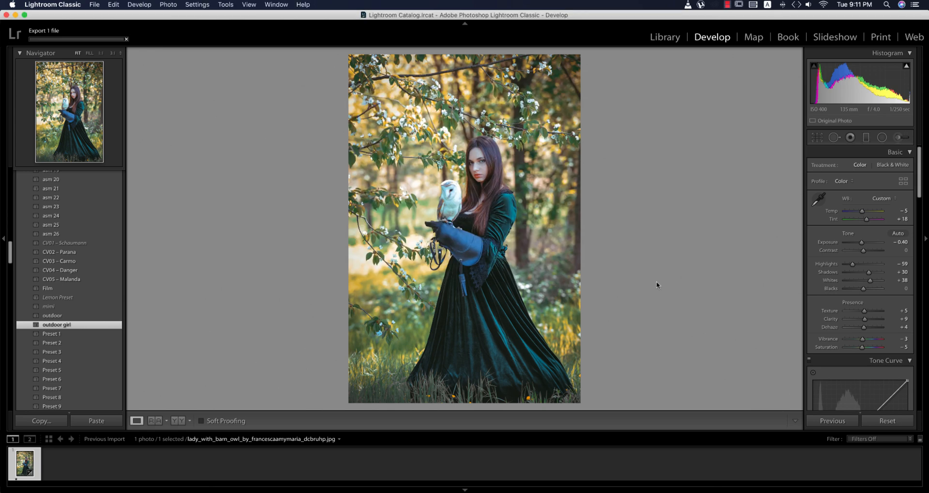
{"action": "mouse_move", "coordinate": [255, 491]}
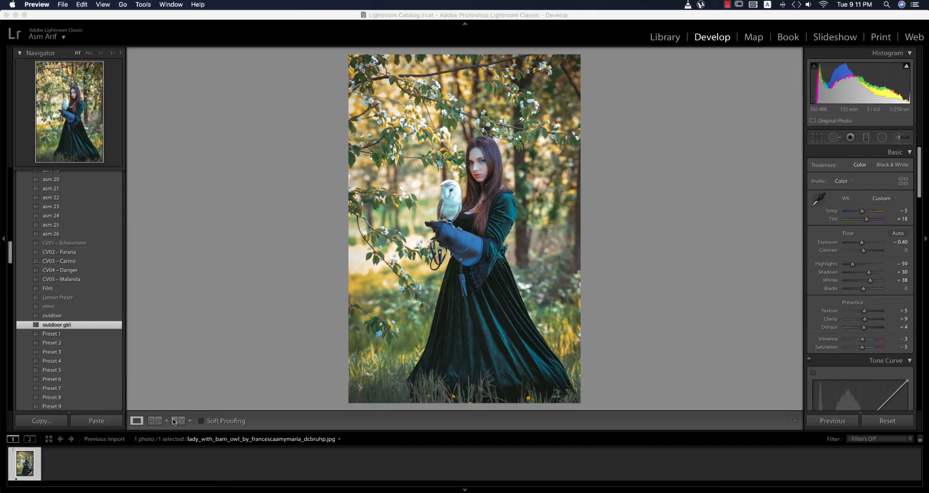
Show the original and graded versions side by side in Before/After view.
{"action": "left_click", "coordinate": [175, 420]}
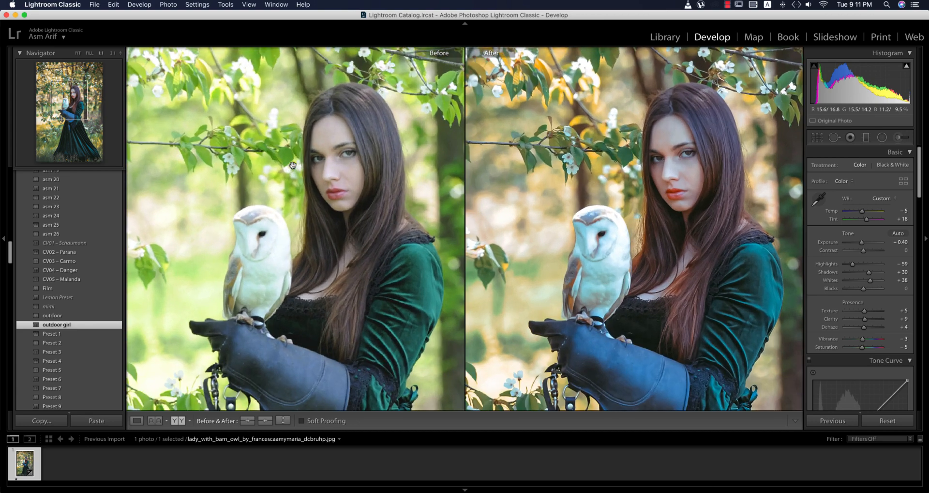